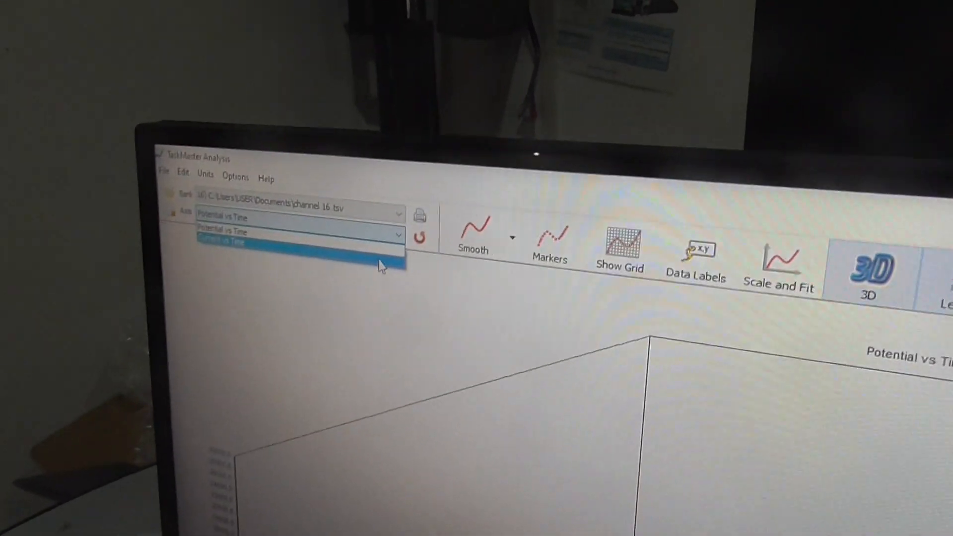
Switch the channel 16 chart's axis to Current vs Time and reach the Units menu
click(226, 242)
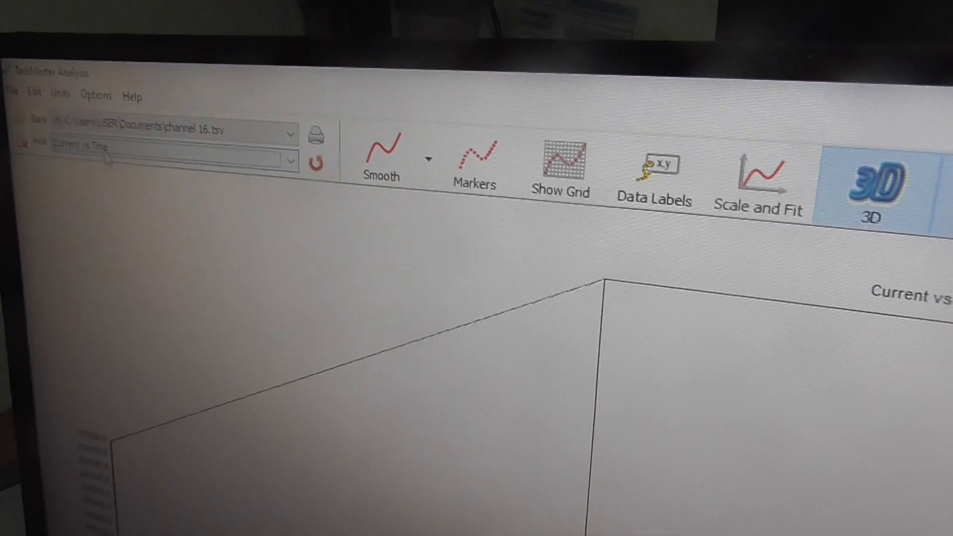
click(60, 94)
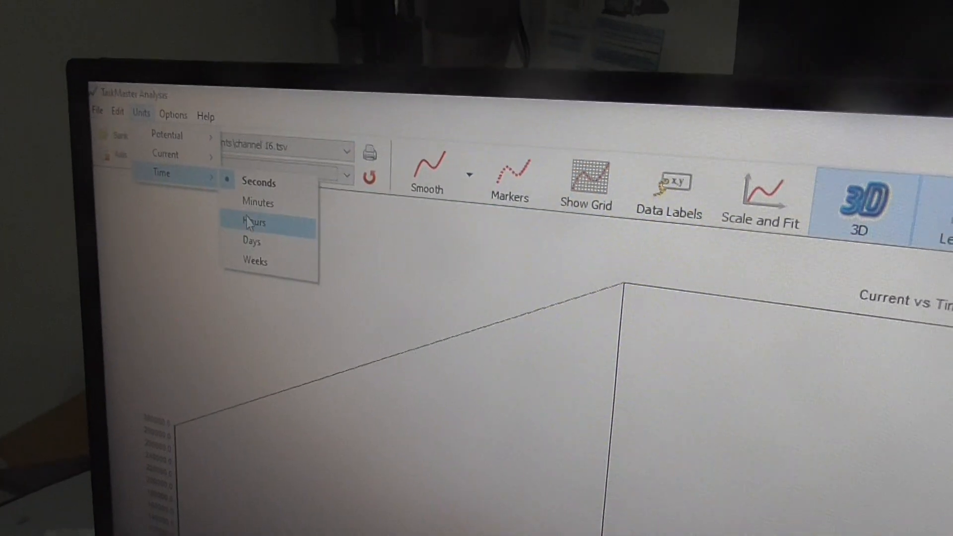
Set the time unit to Hours, rendering the channel data as coloured 3D bands
click(253, 221)
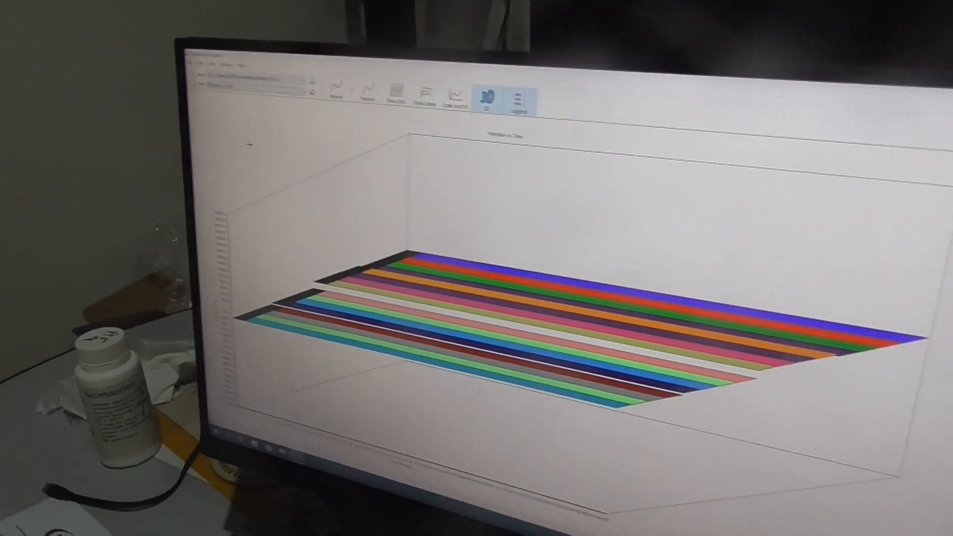
Close TestMaster Analysis and the File Explorer folder of channel TSV files
click(513, 100)
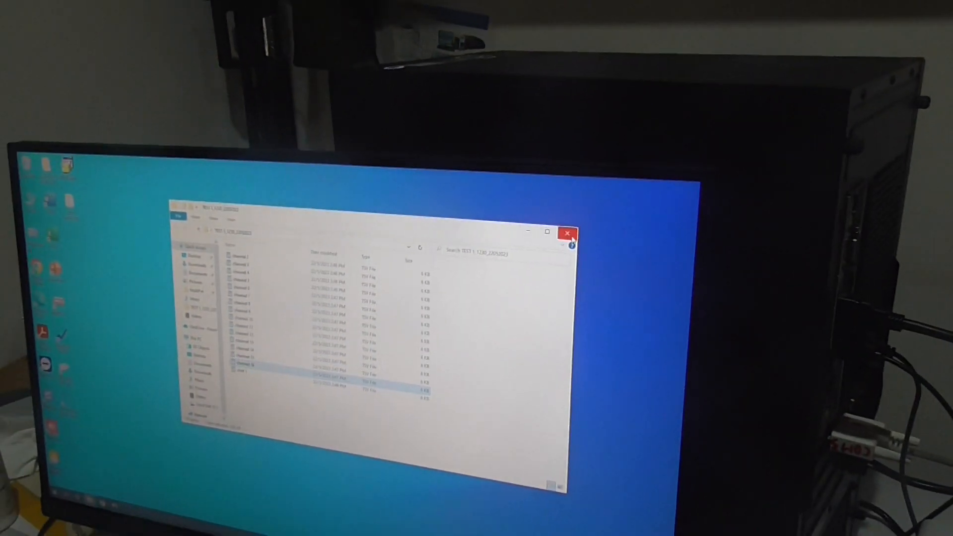
click(566, 234)
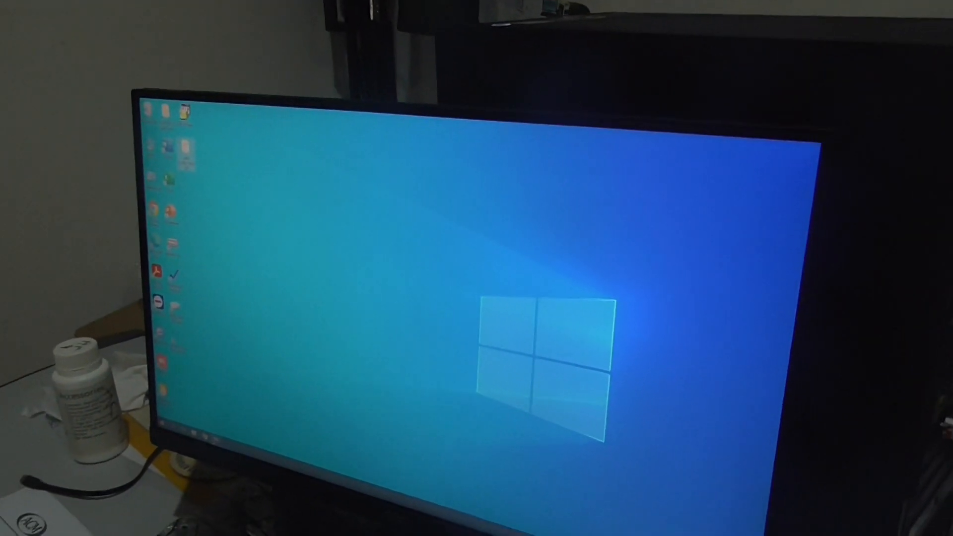